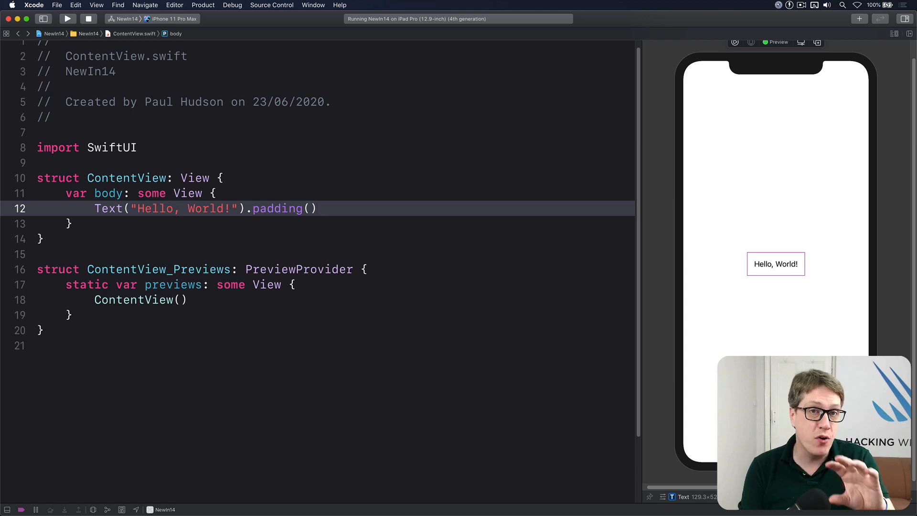
Add import SpriteKit above import SwiftUI and position the cursor before struct ContentView
click(319, 209)
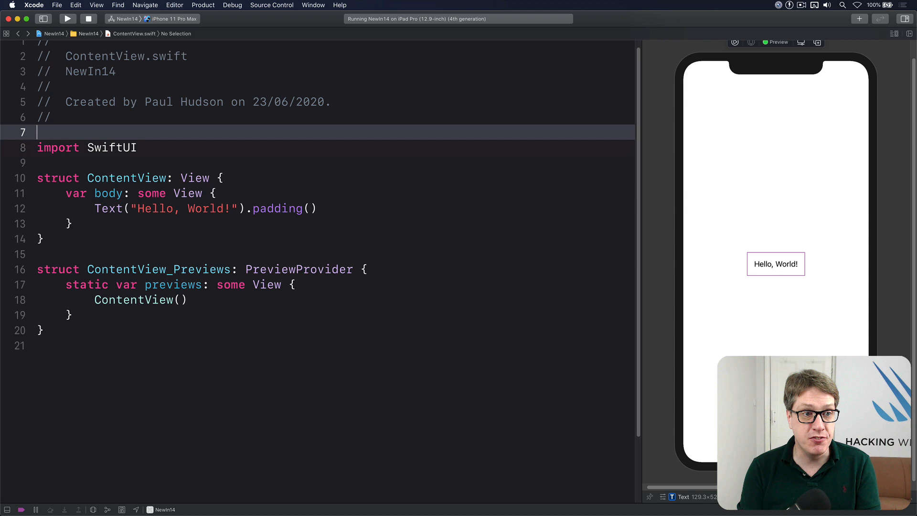
text(import SpriteKit)
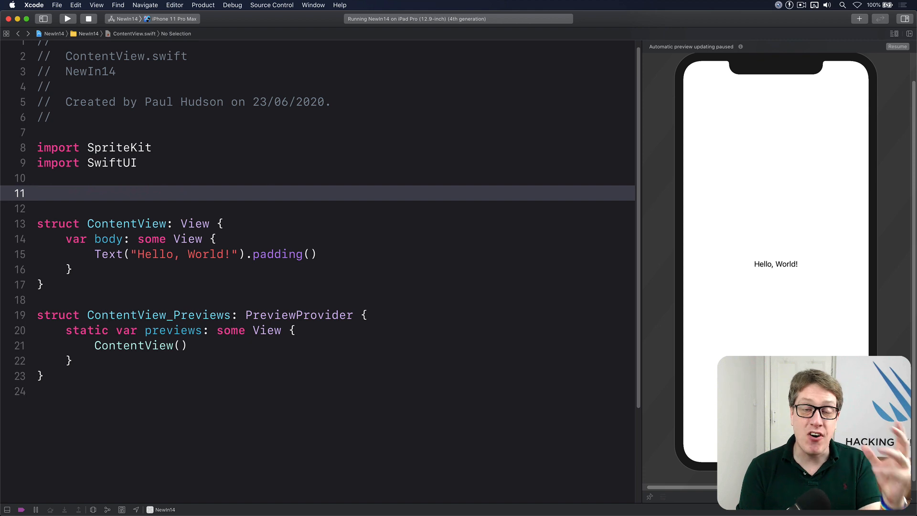
click(37, 193)
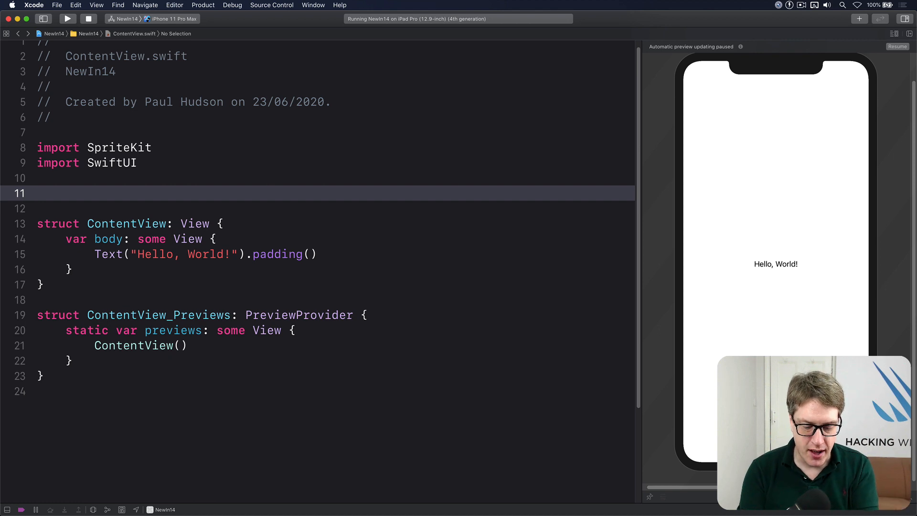
Declare class GameScene: SKScene with didMove(to:) setting physicsBody = SKPhysicsBody(edgeLoopFrom: frame) and a touchesBegan override
text(class GameScene: SKScene {)
click(332, 208)
text(override func didMove(to view: SKView) {)
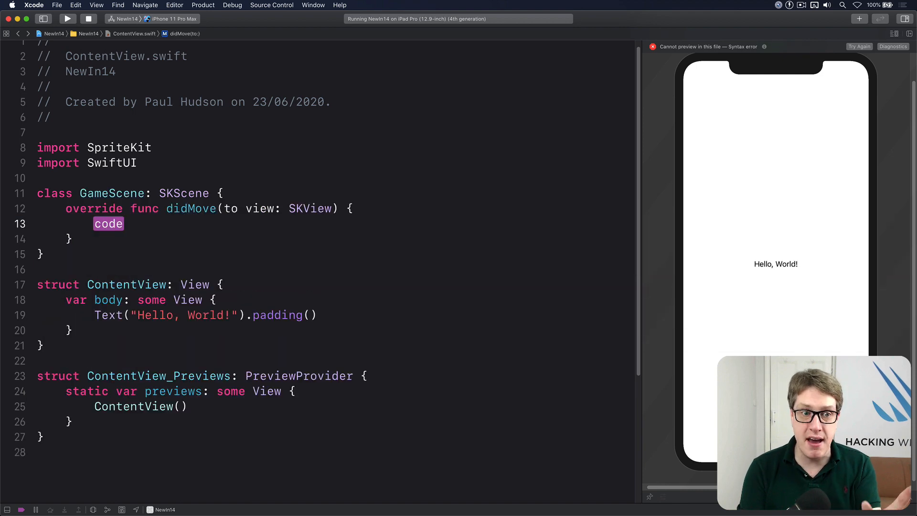
text(phsy)
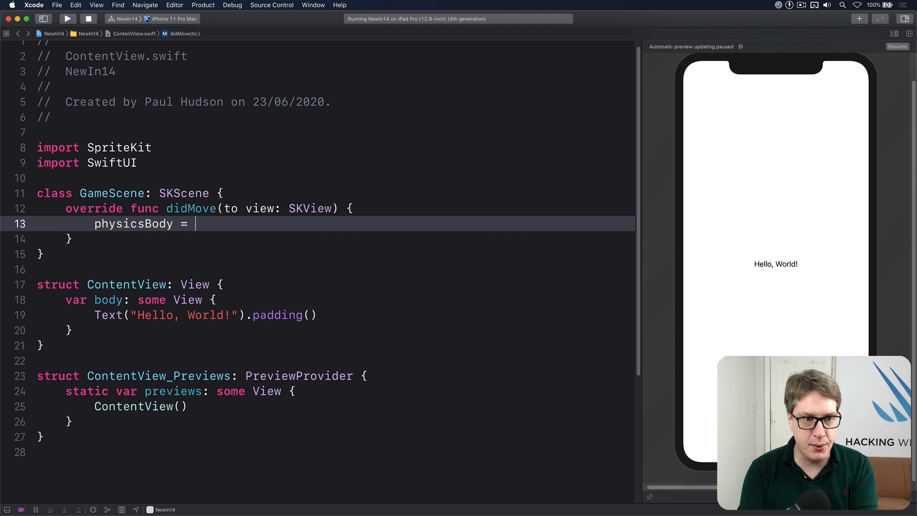
text(SKPhysicsBody(edgeLoopFrom: frame)
text(override func touchesBegan(_ touches: Set<UITouch>, with event: UIEvent?) {)
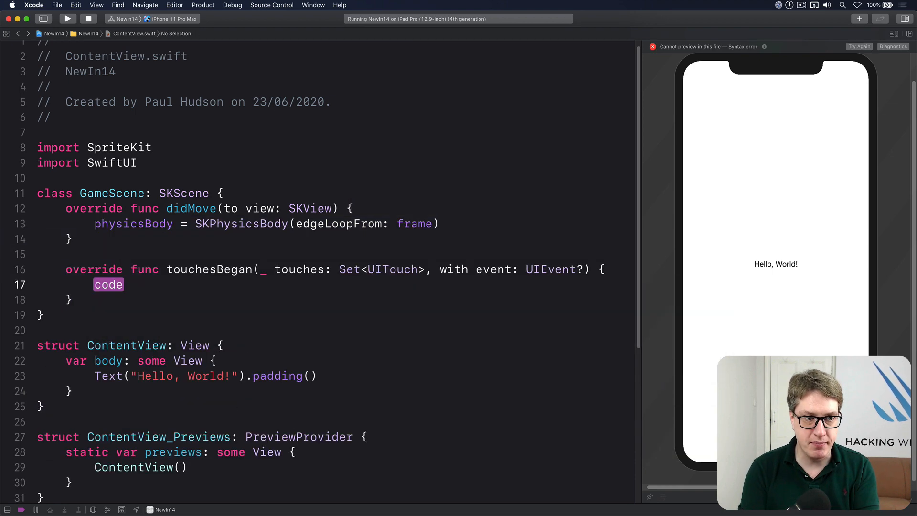
Write guard let touch = touches.first else { return } in touchesBegan
text(g)
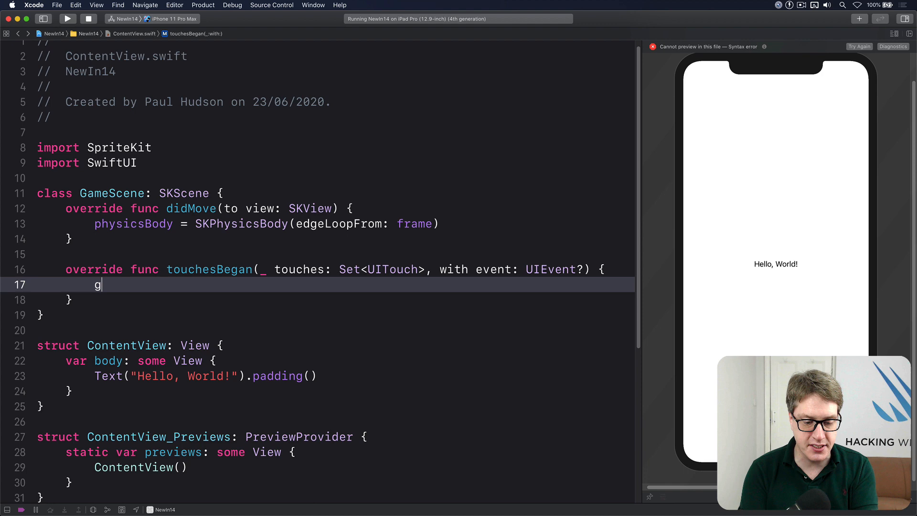
text(uard let tuou)
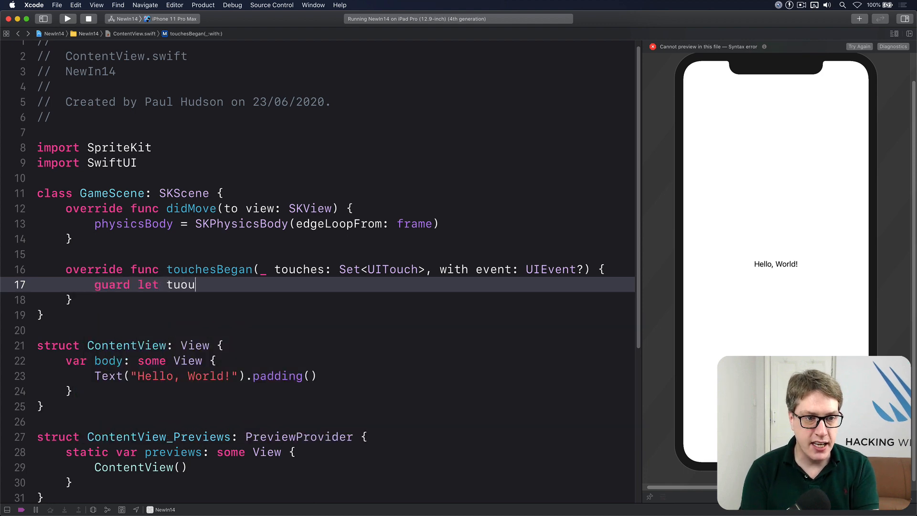
text(touch)
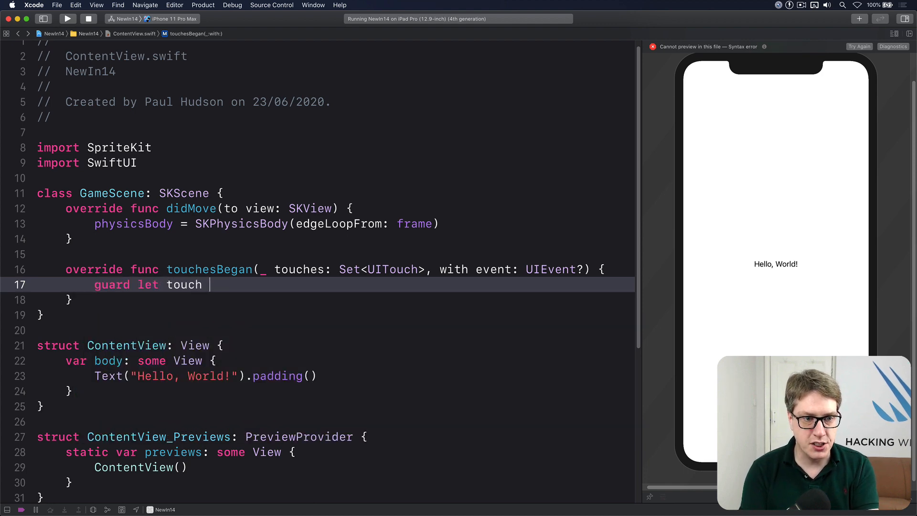
text(= touches.first else { re)
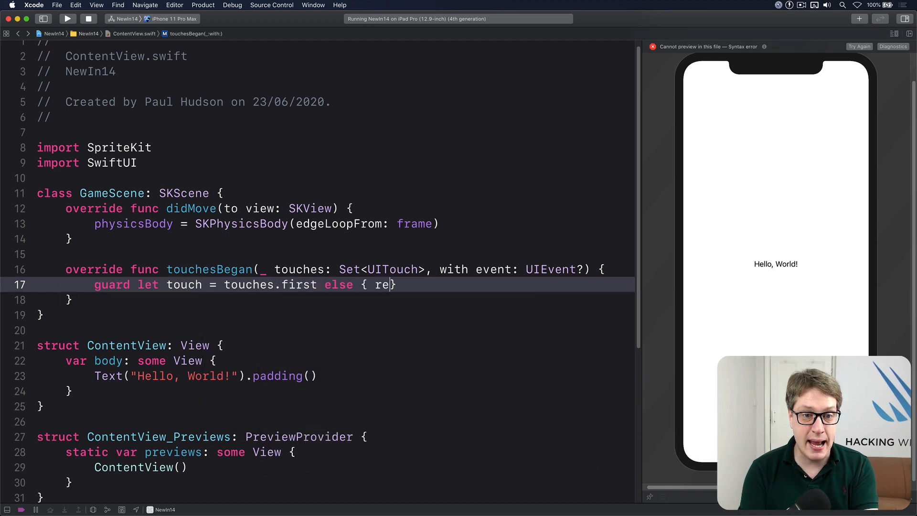
text(turn)
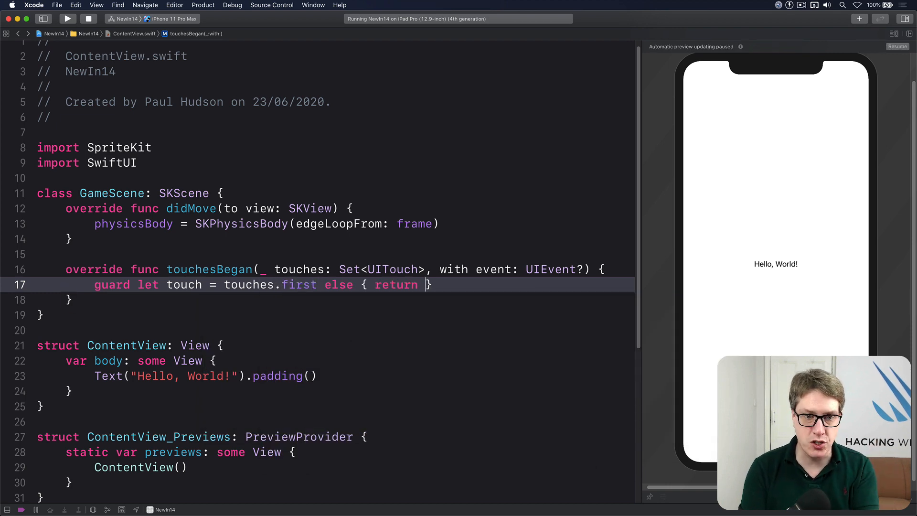
key(return)
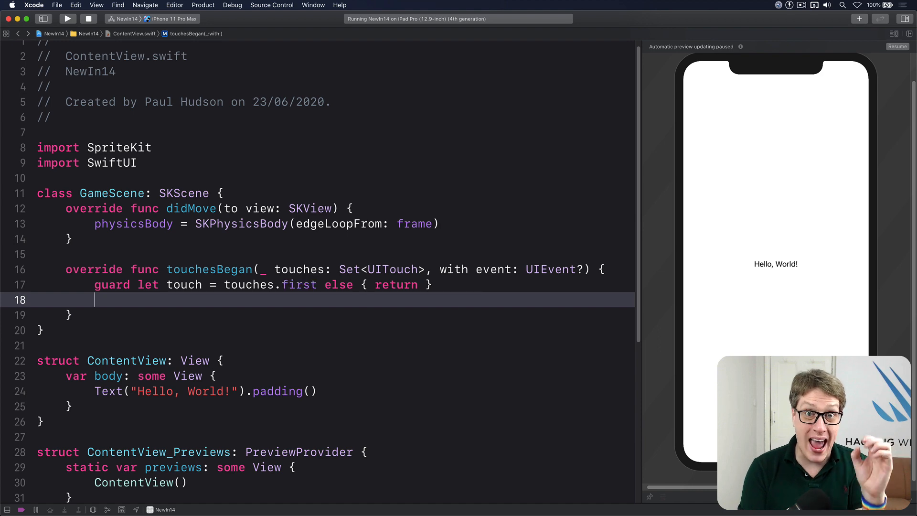
Write let location = touch.location(in: self) on the next line
text(let location = touch.location(in: self)
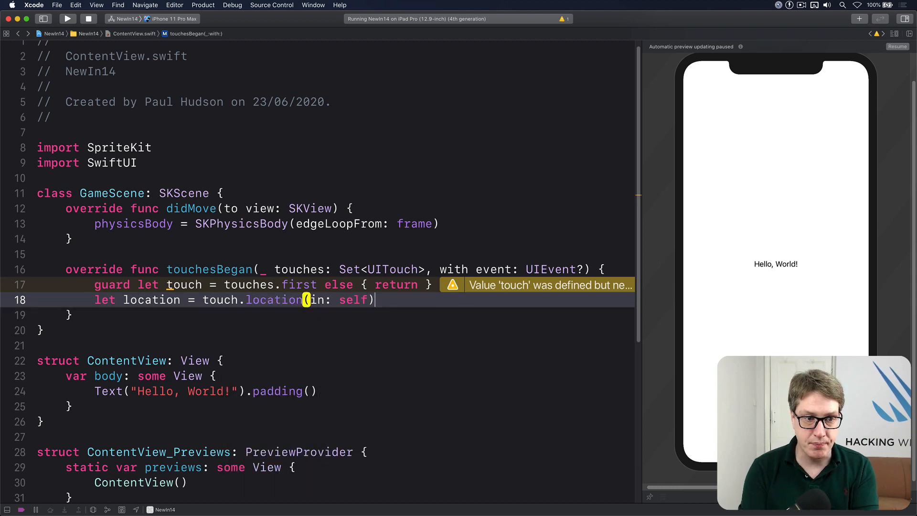
key(return)
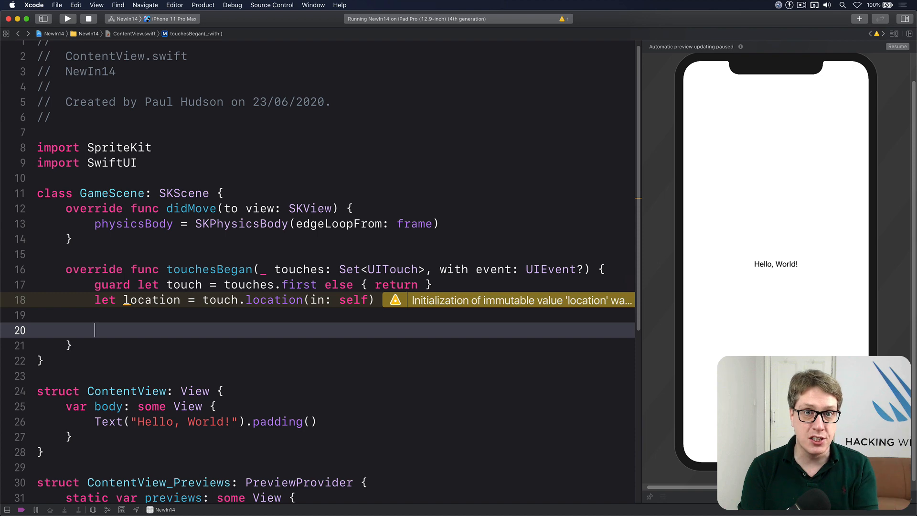
Create let box = SKSpriteNode(color: .red, size: CGSize(width: 50, height: 50))
text(let)
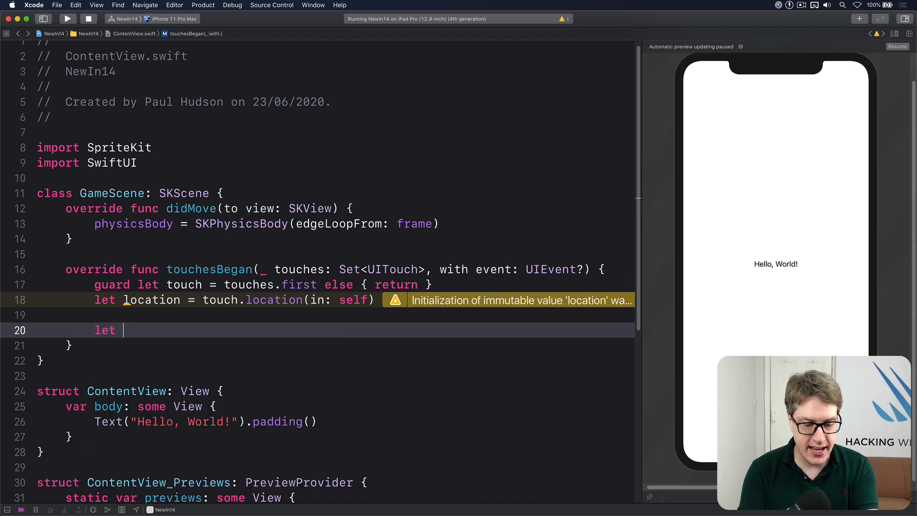
text(box = SKSpriteNode()
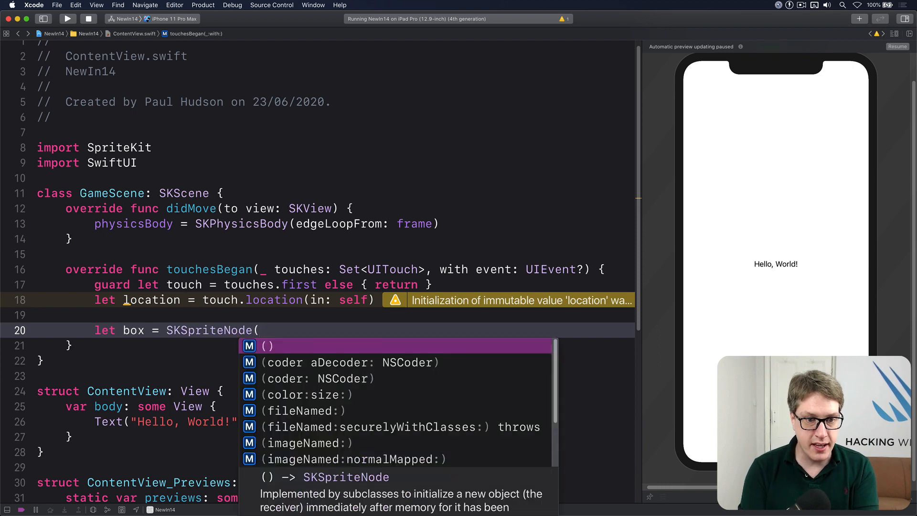
click(306, 395)
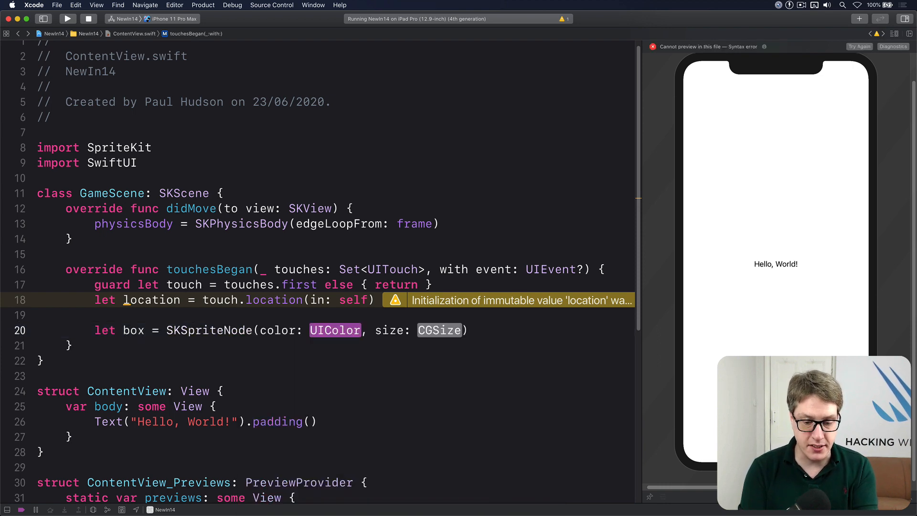
text(.red)
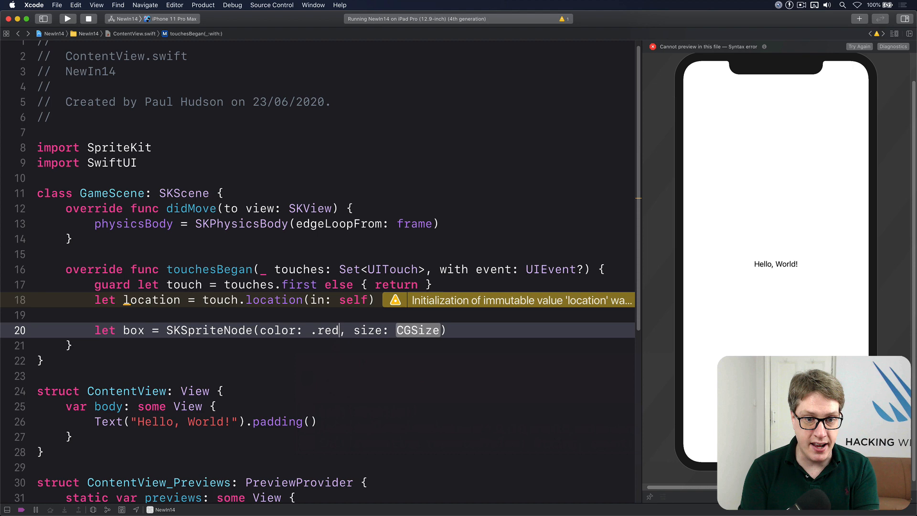
text(CGSize(width: 50)
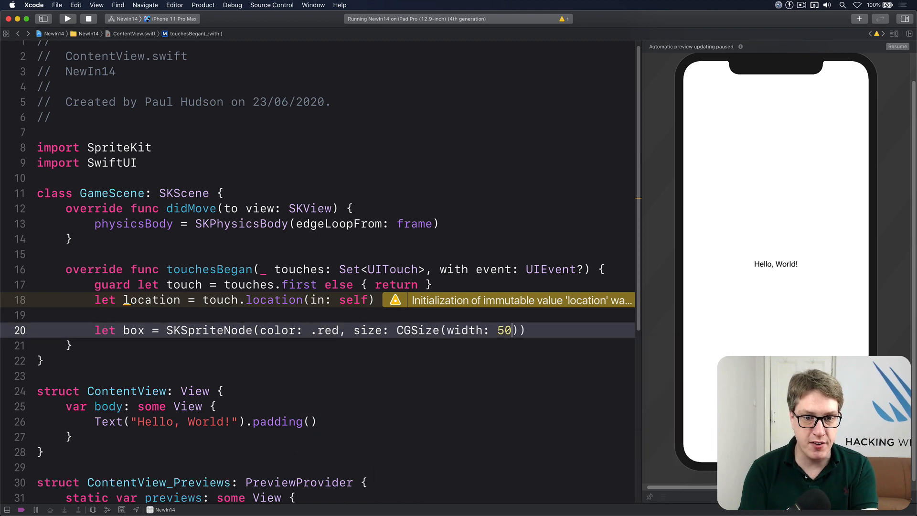
text(, height: 50)
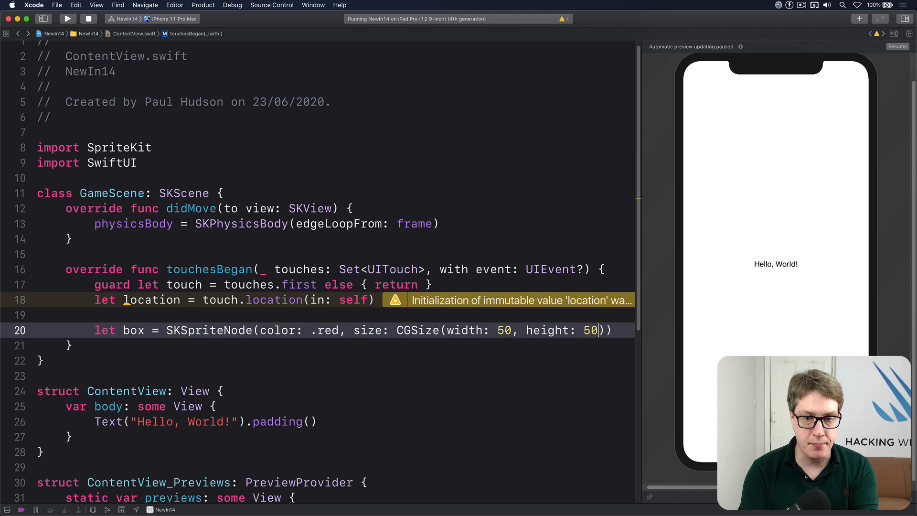
key(Return)
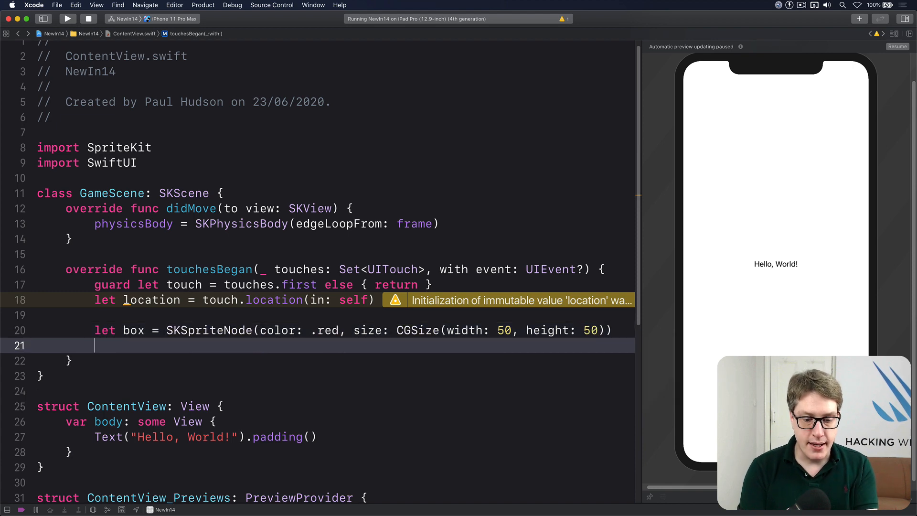
Set box.position = location, give it a rectangular SKPhysicsBody, and addChild(box)
text(box.pos)
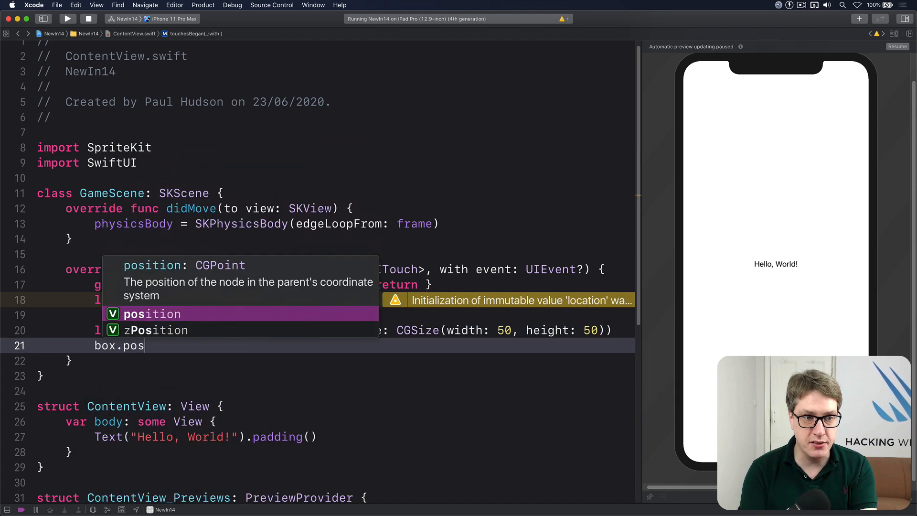
text(ition = o)
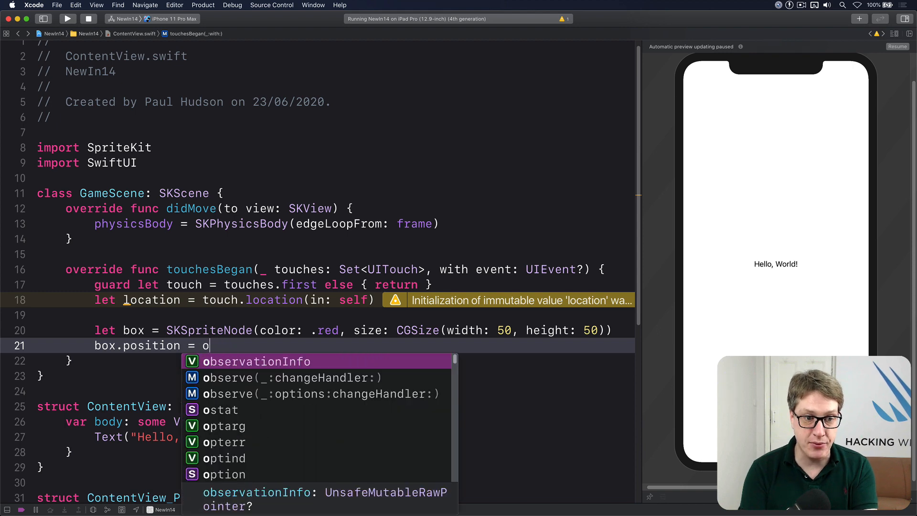
key(return)
text(box.p)
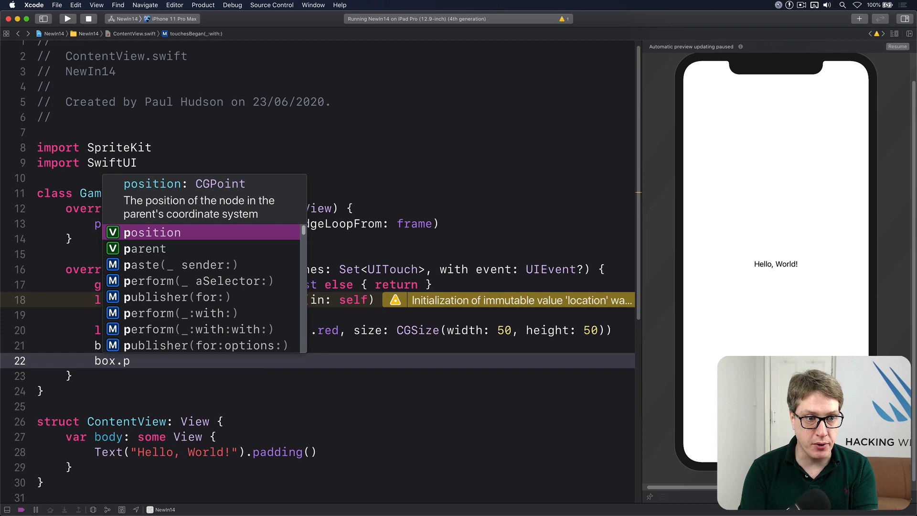
text(SKP)
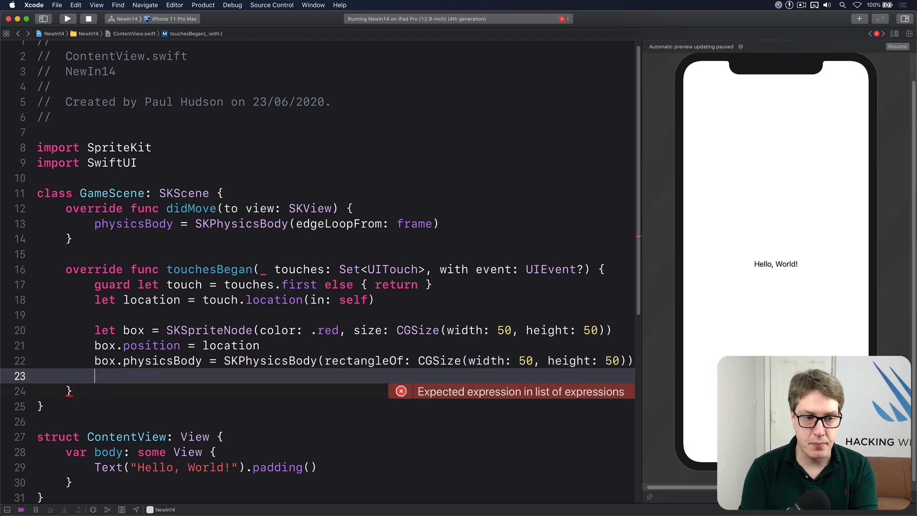
text(addChild(b)
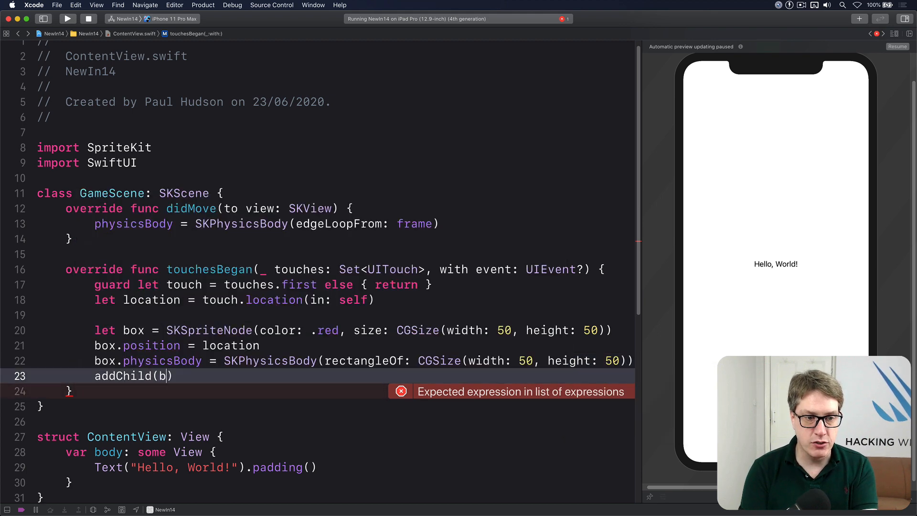
text(ox)
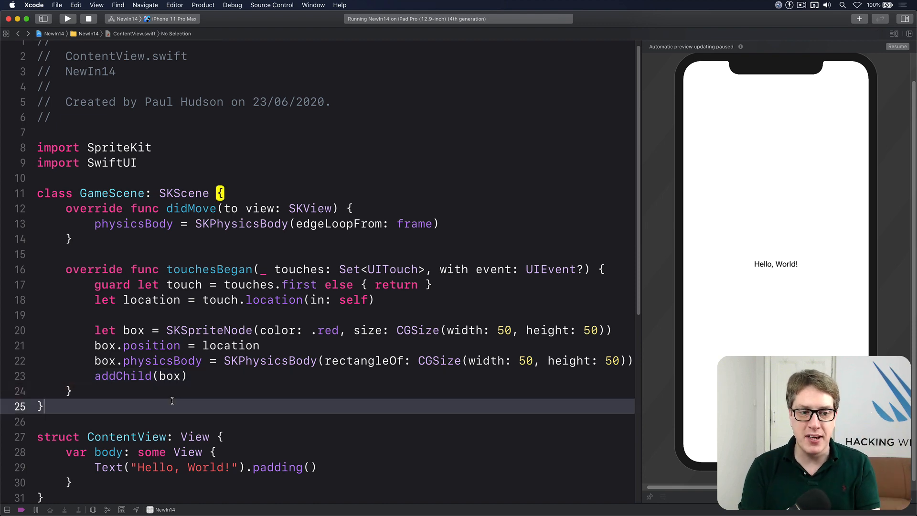
Scroll to ContentView and open blank lines inside its opening brace for a new property
scroll(down, 3)
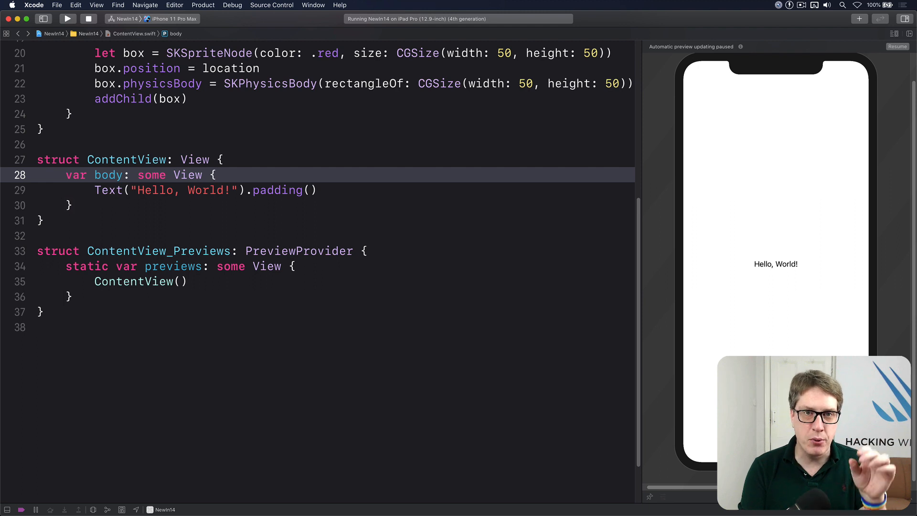
click(216, 175)
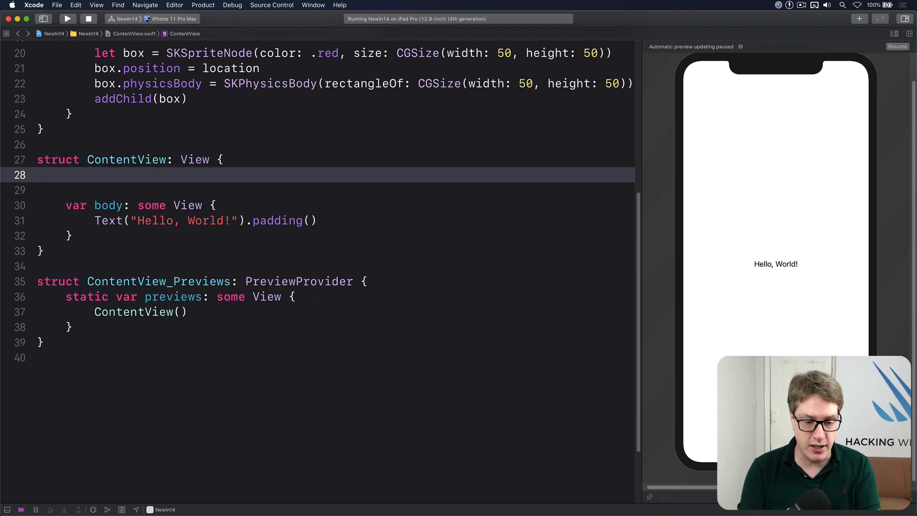
Add var scene: SKScene building a GameScene sized 300×400 with scaleMode .fill, returning it
text(var scene:)
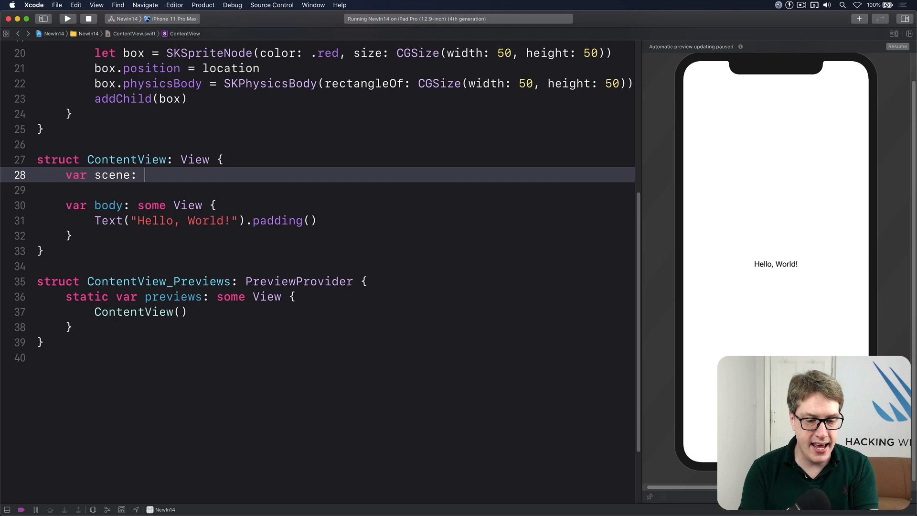
text(SKScene {)
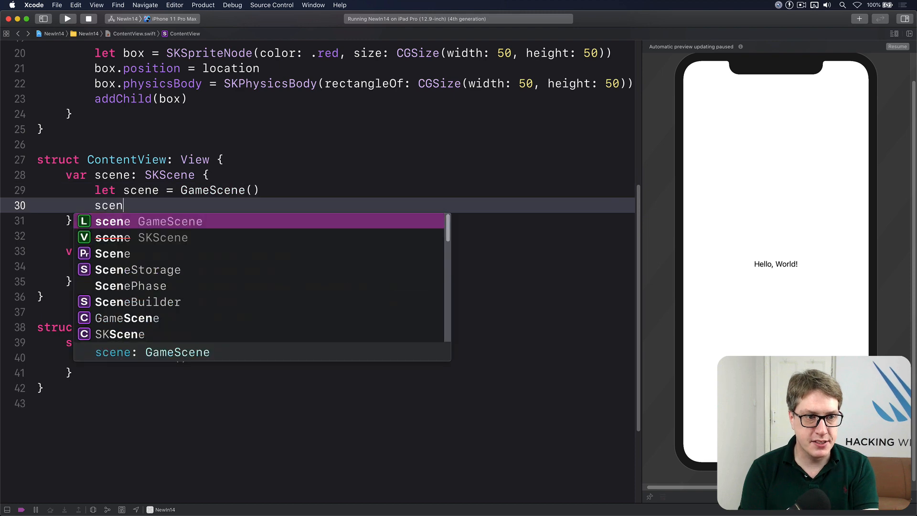
text(e.size = CGSize(width: 300, height: 400)
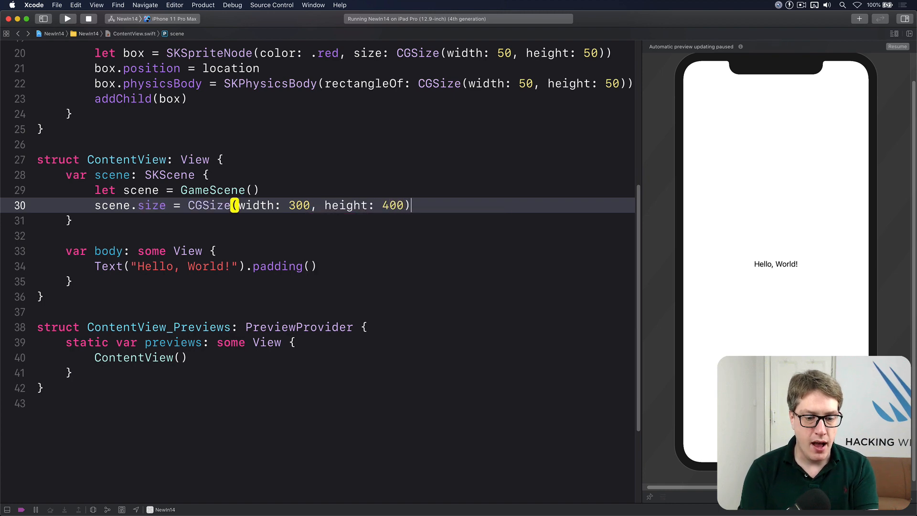
text(scene.scaleMode = .fill)
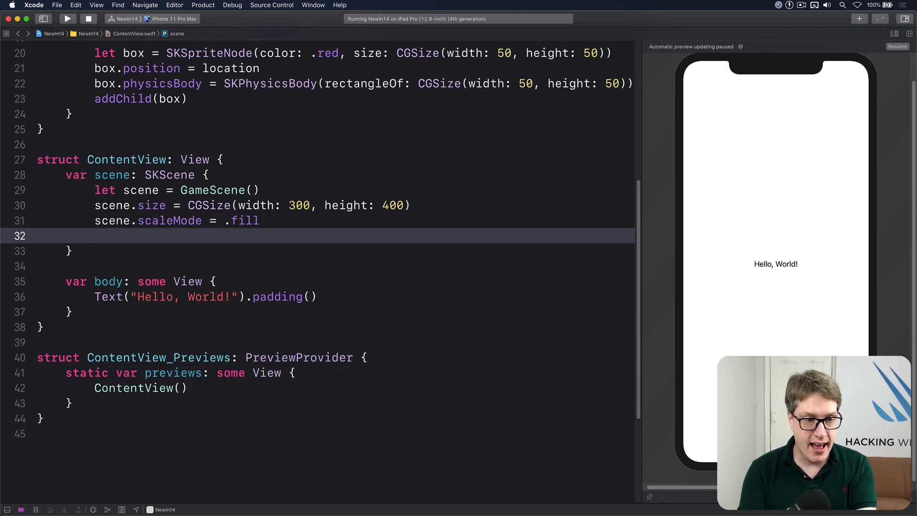
text(return scene)
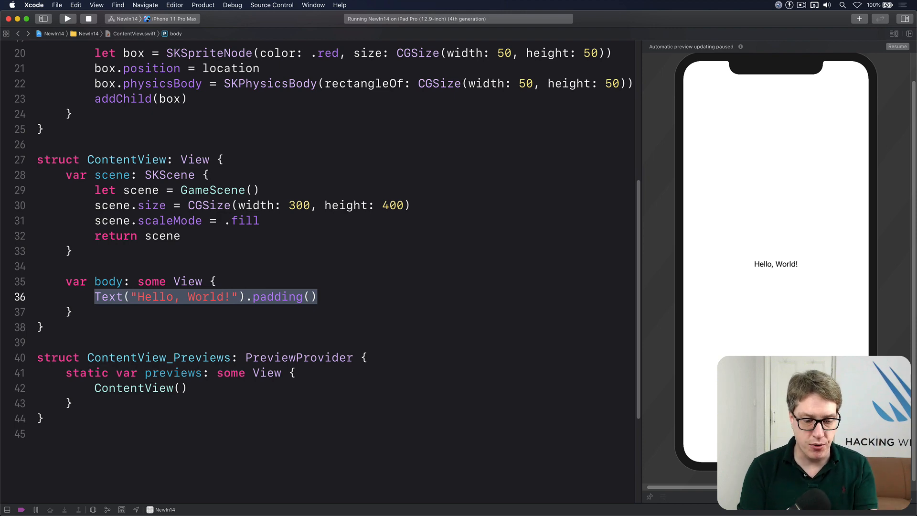
Replace the body with SpriteView(scene: scene).frame(width: 300, height: 400) and run the app in Simulator
text(SpriteView(scene: SKScene)
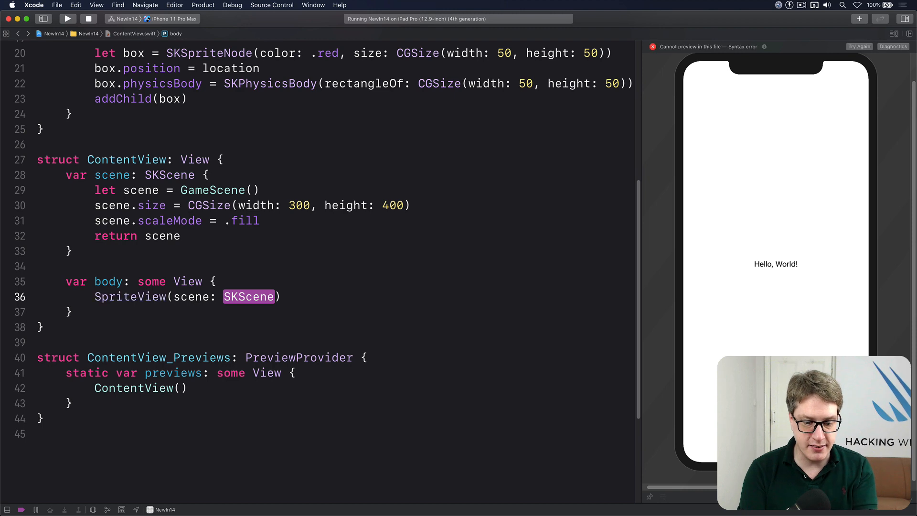
text(.frame(width: 300,)
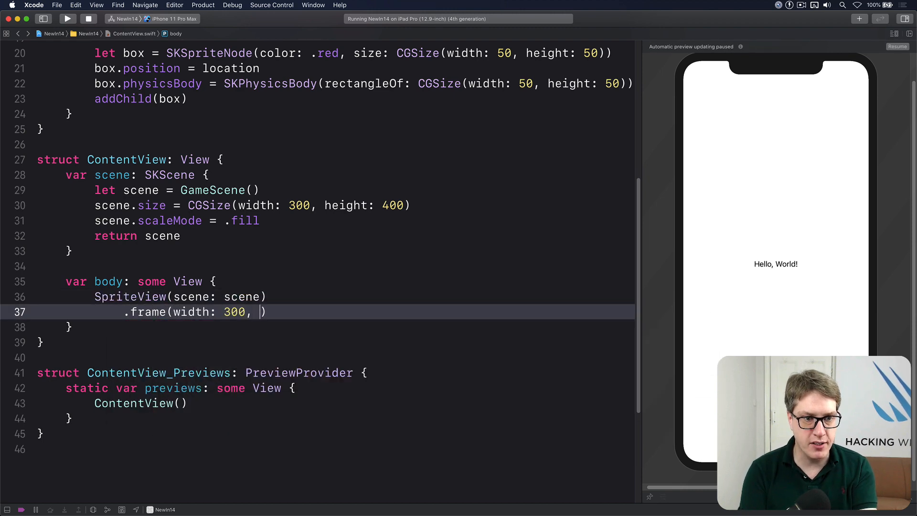
text(height: 400)
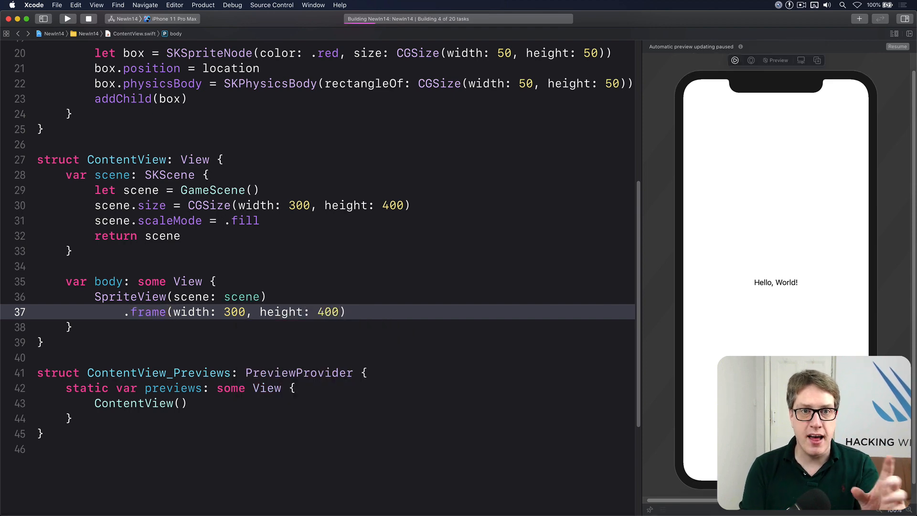
click(67, 18)
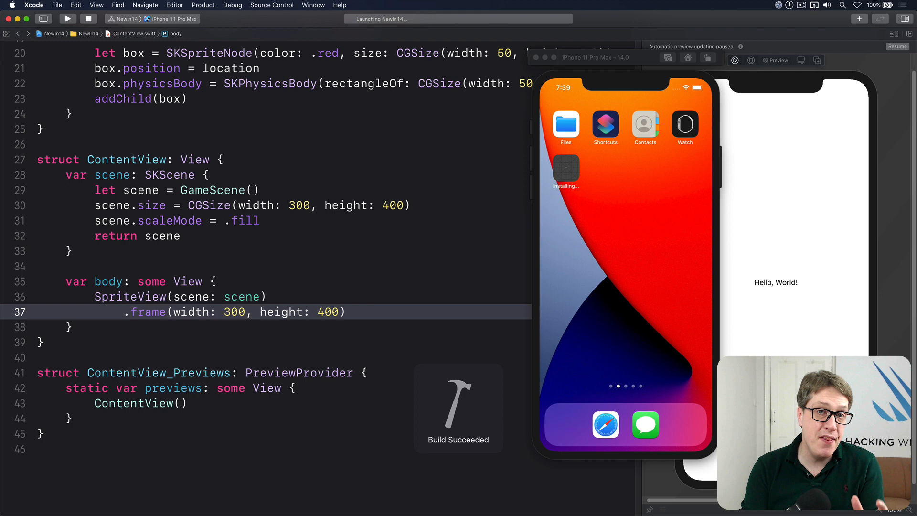